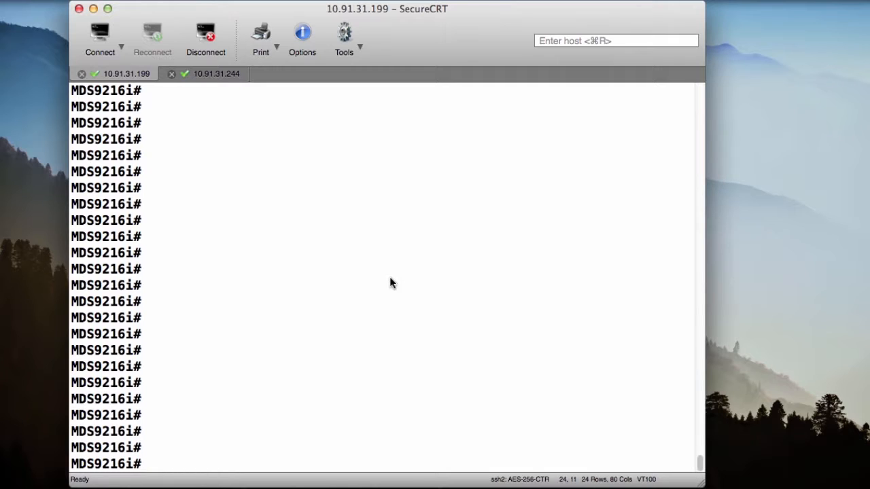
Enter 'configure terminal', then 'vsan database' to reach the VSAN database prompt.
{"action": "type", "text": "conf"}
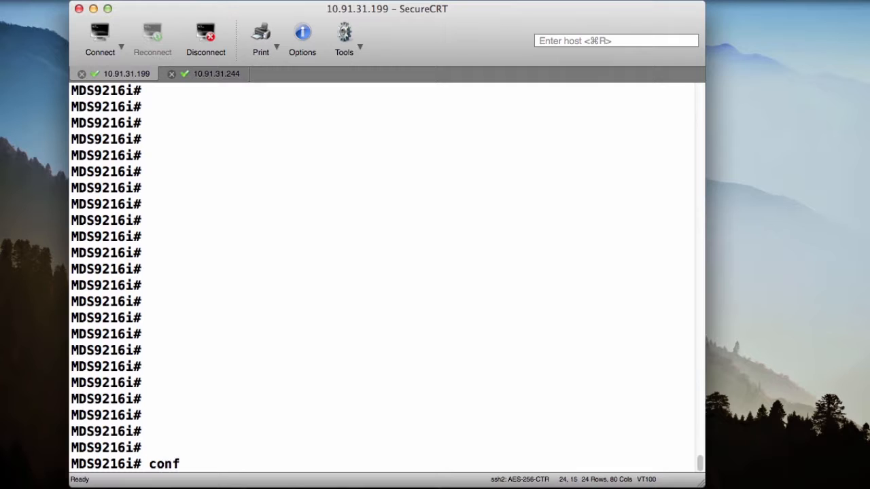
{"action": "type", "text": "igure te"}
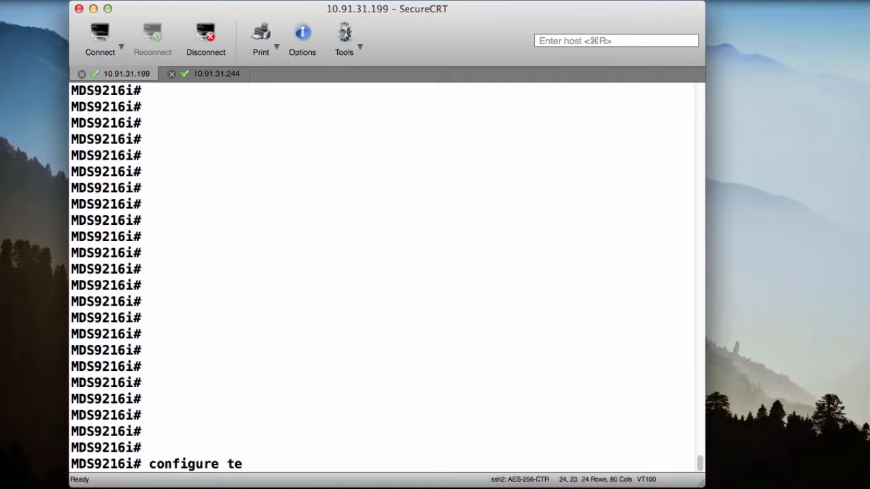
{"action": "key", "text": "Return"}
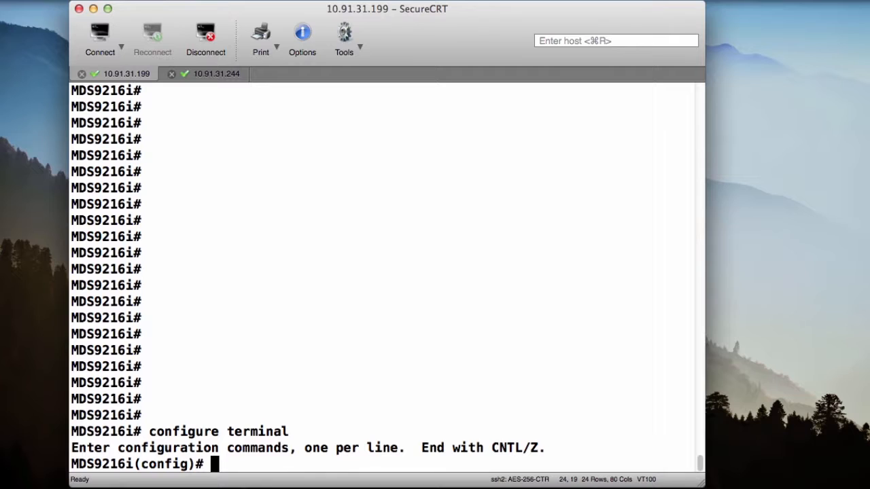
{"action": "type", "text": "vsan database"}
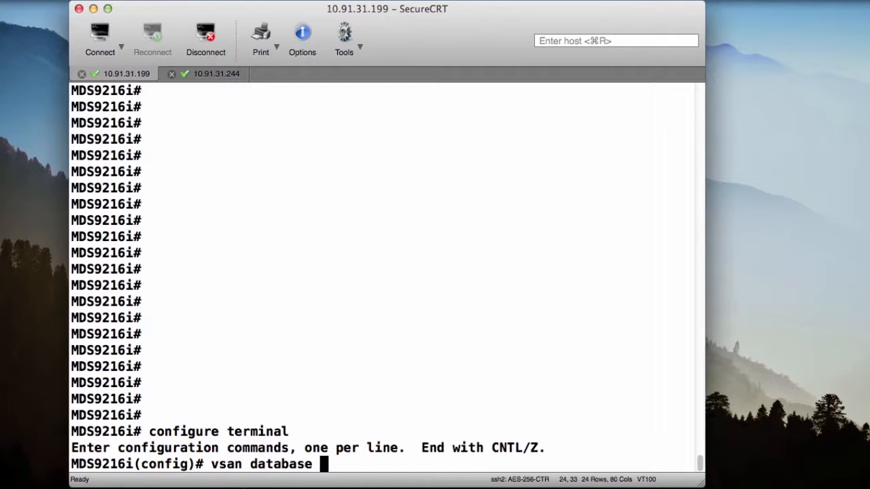
{"action": "key", "text": "Return"}
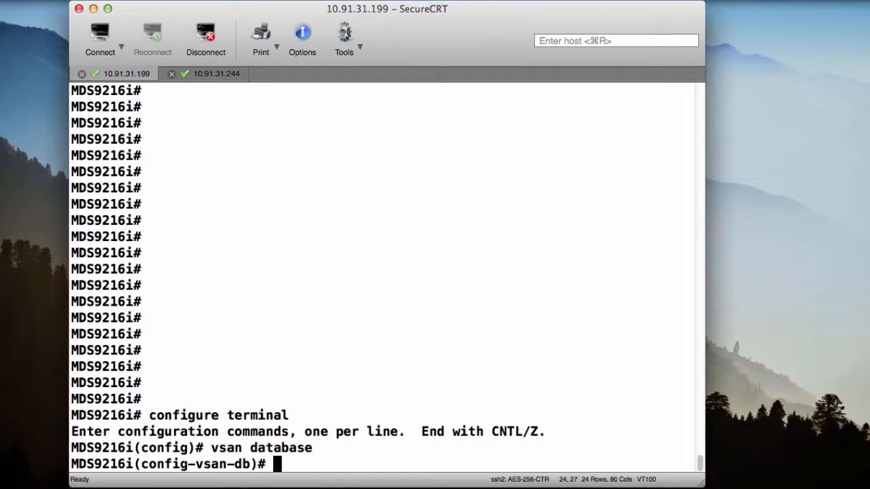
List options with '?', check 'vsan 100 ?', then run 'vsan 100 name CCNA_A'.
{"action": "type", "text": "?"}
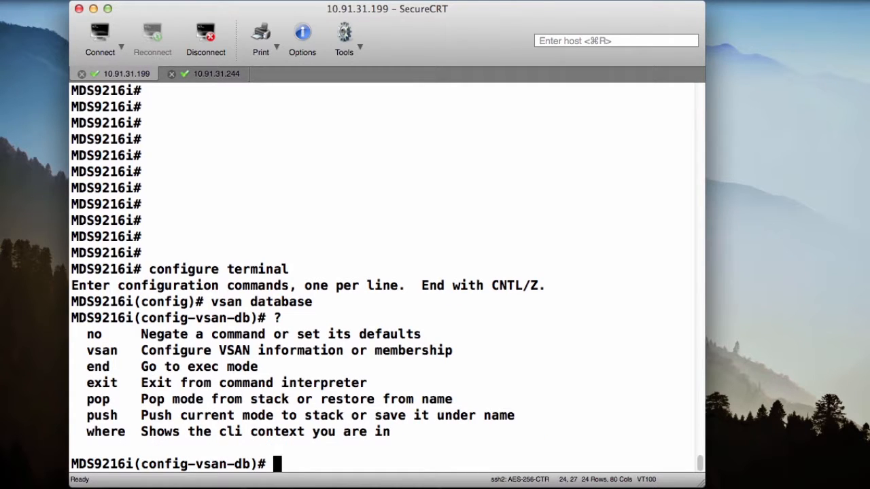
{"action": "type", "text": "van"}
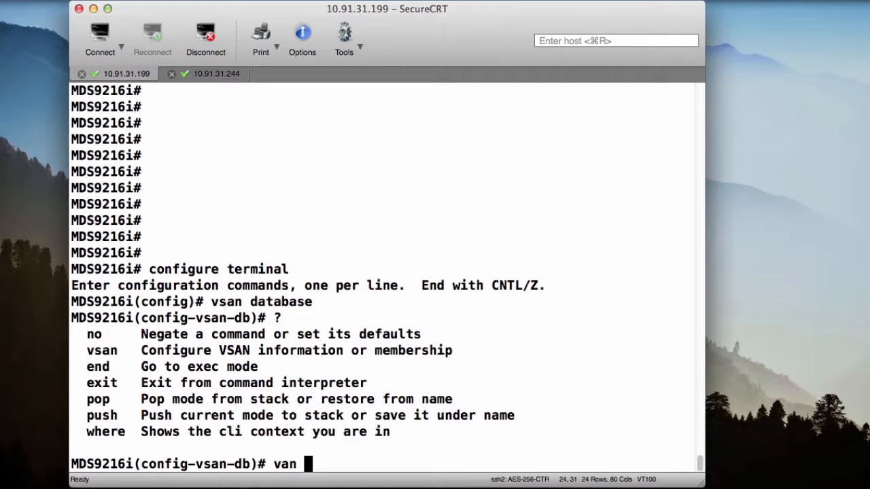
{"action": "type", "text": "s"}
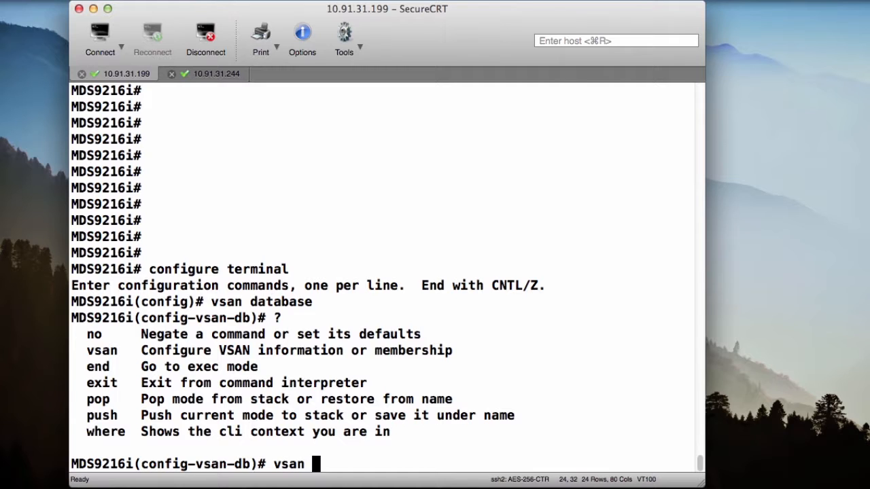
{"action": "type", "text": "100 ?"}
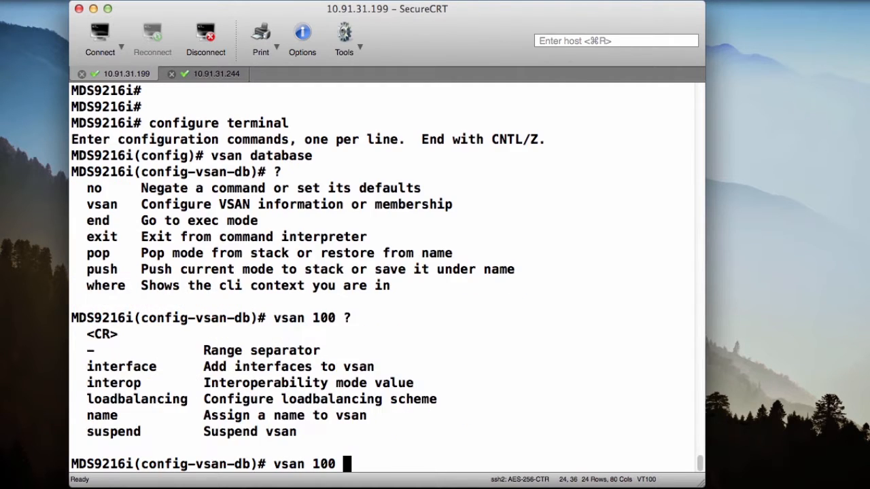
{"action": "type", "text": "name"}
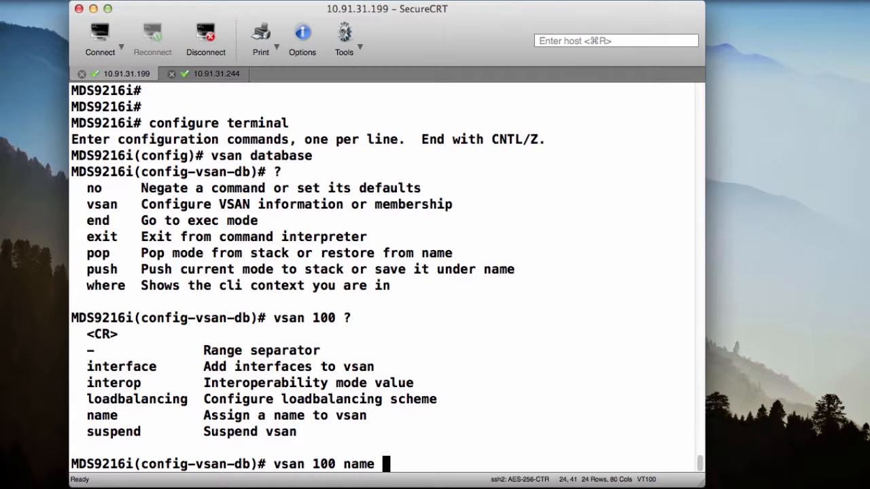
{"action": "type", "text": "CC"}
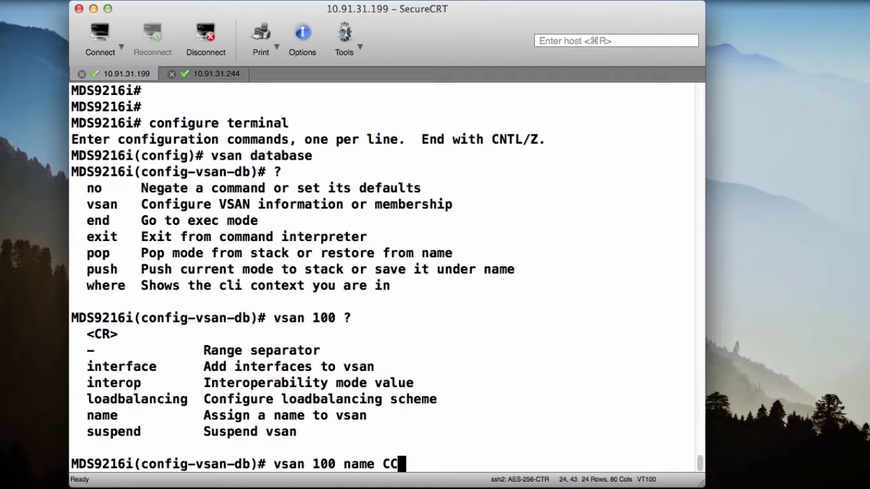
{"action": "type", "text": "NA"}
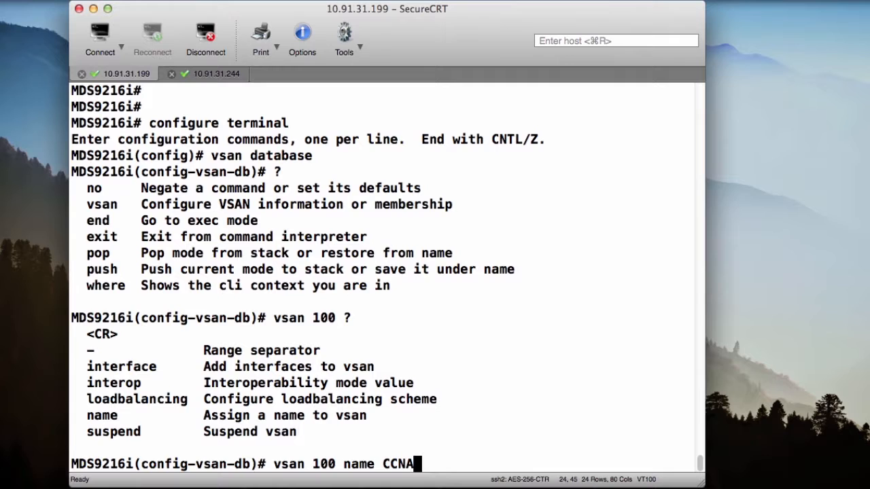
{"action": "type", "text": "_A"}
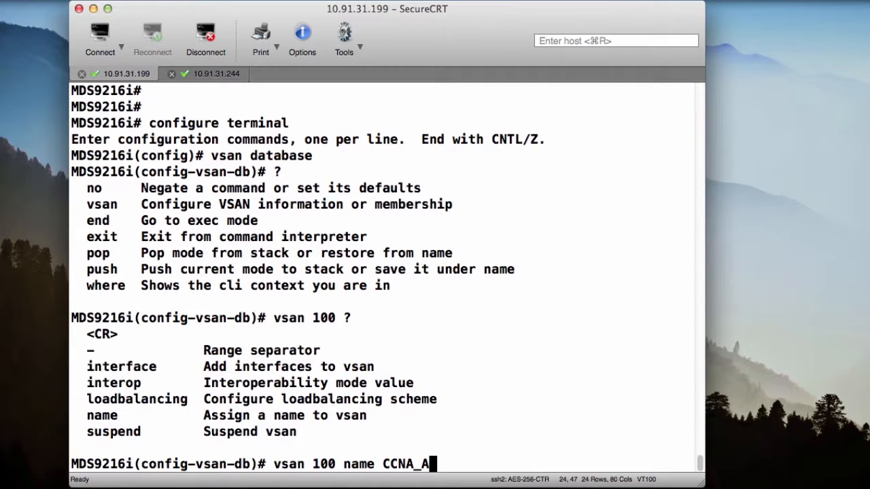
{"action": "key", "text": "Return"}
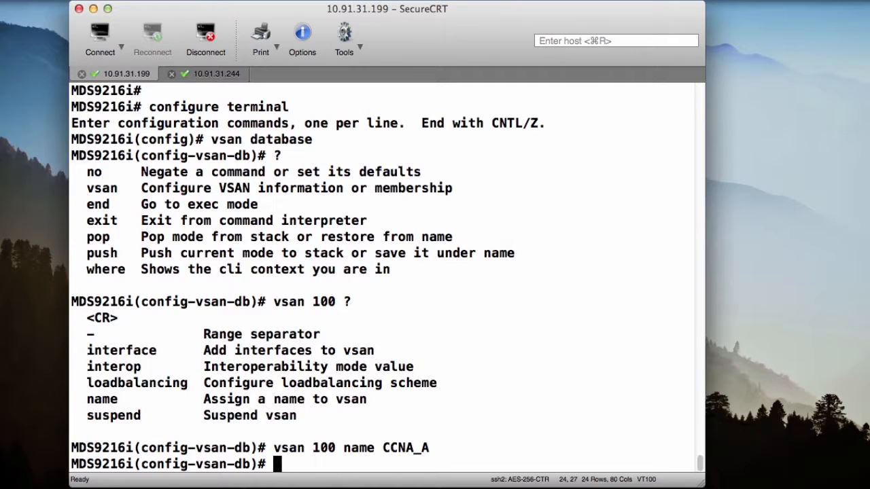
Run 'vsan 100 interface fc1/1' to add fc1/1 to VSAN 100.
{"action": "type", "text": "vsan"}
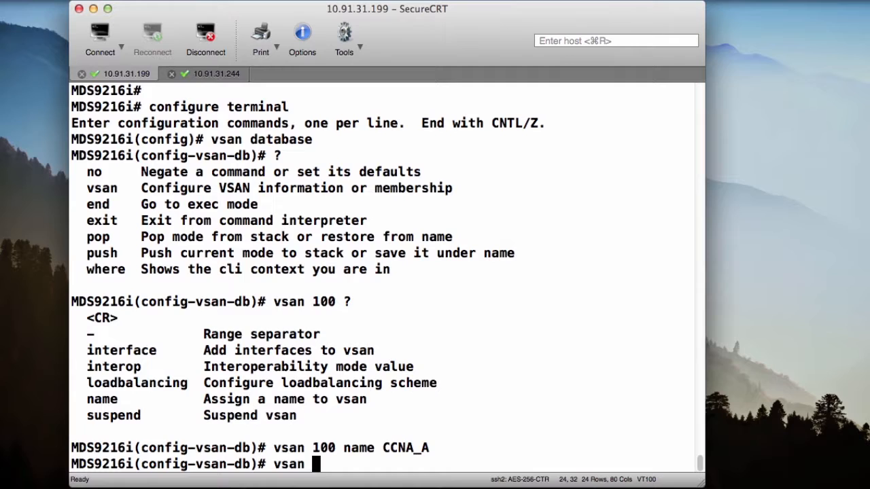
{"action": "type", "text": "100"}
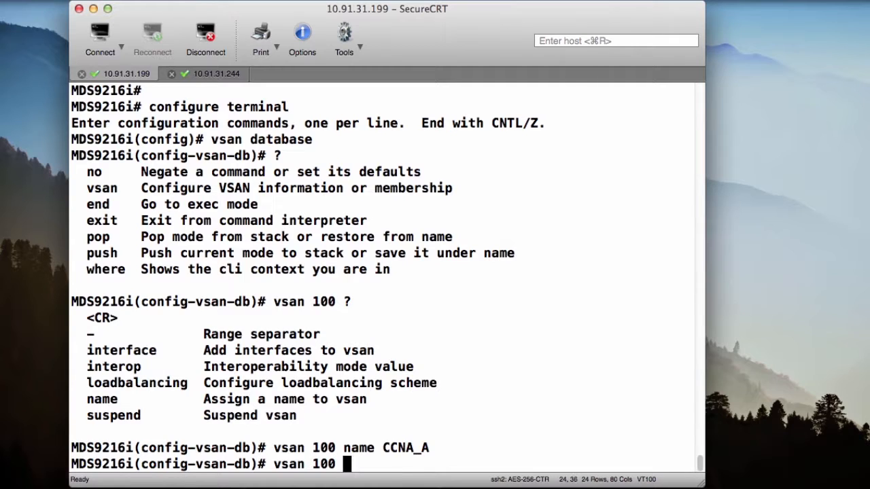
{"action": "type", "text": "interface"}
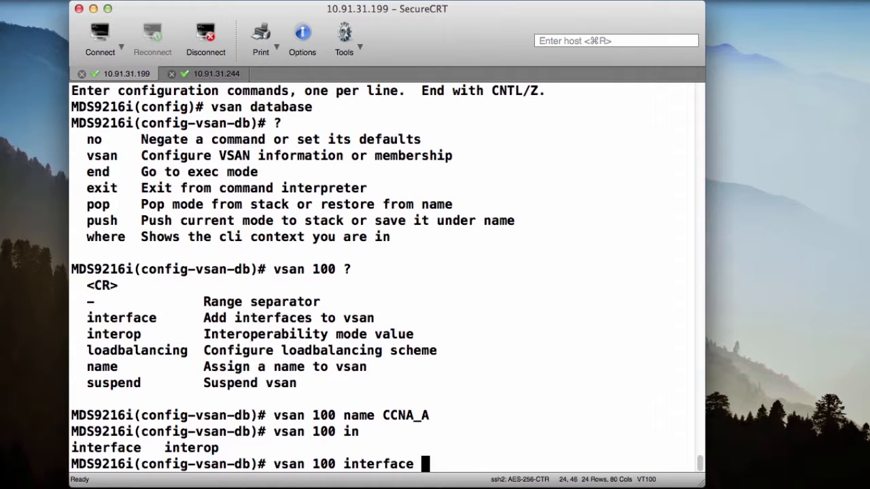
{"action": "type", "text": "fc"}
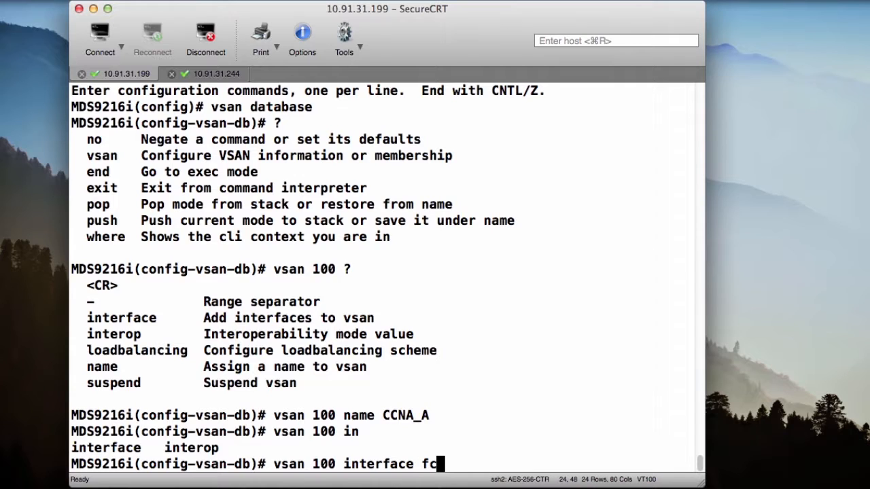
{"action": "type", "text": "1/1"}
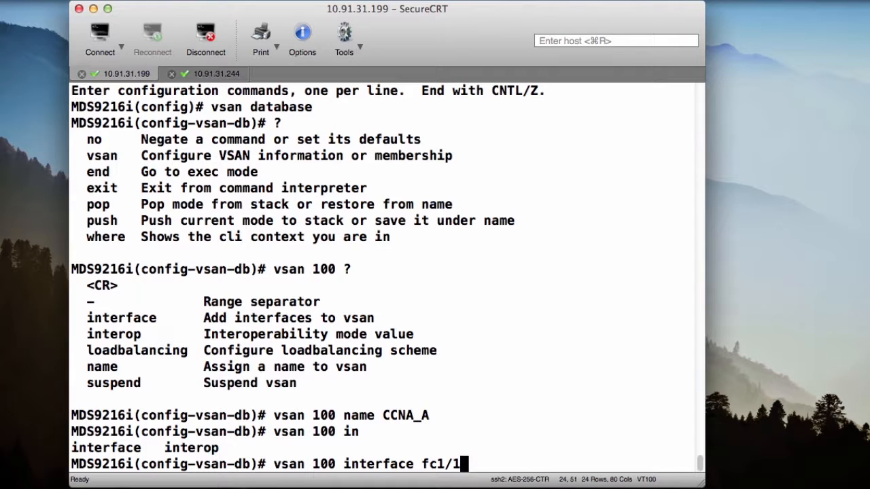
{"action": "key", "text": "Return"}
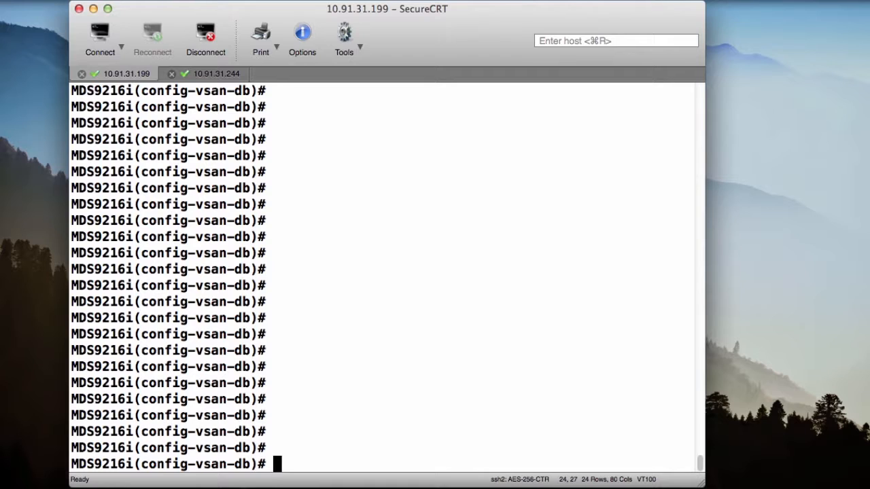
{"action": "mouse_move", "coordinate": [275, 465]}
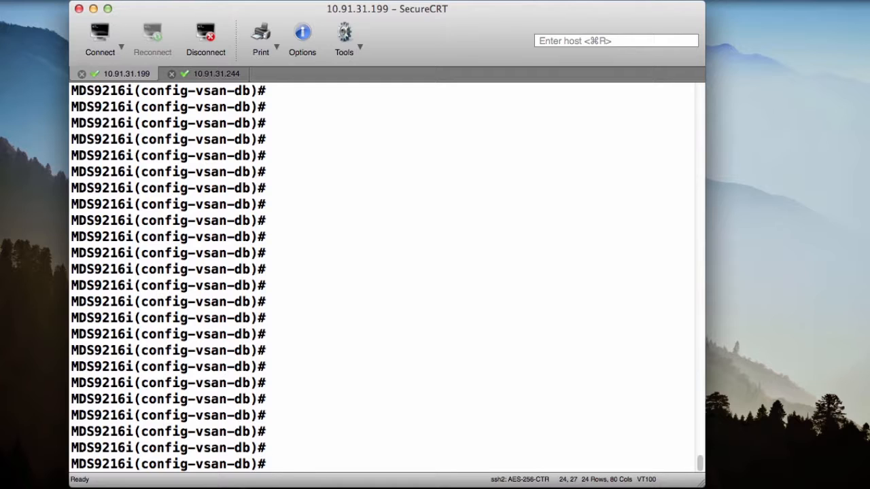
Run 'vsan 200 name CCNA_B' to create VSAN 200.
{"action": "type", "text": "vsan"}
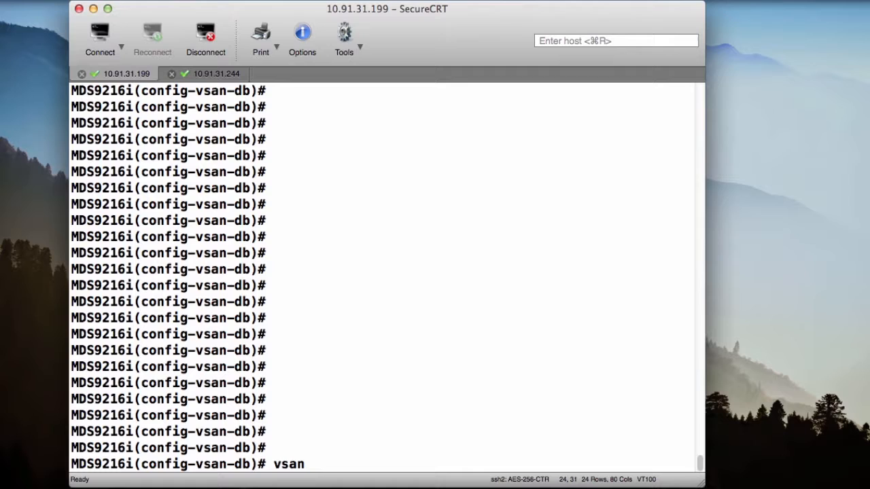
{"action": "type", "text": "200"}
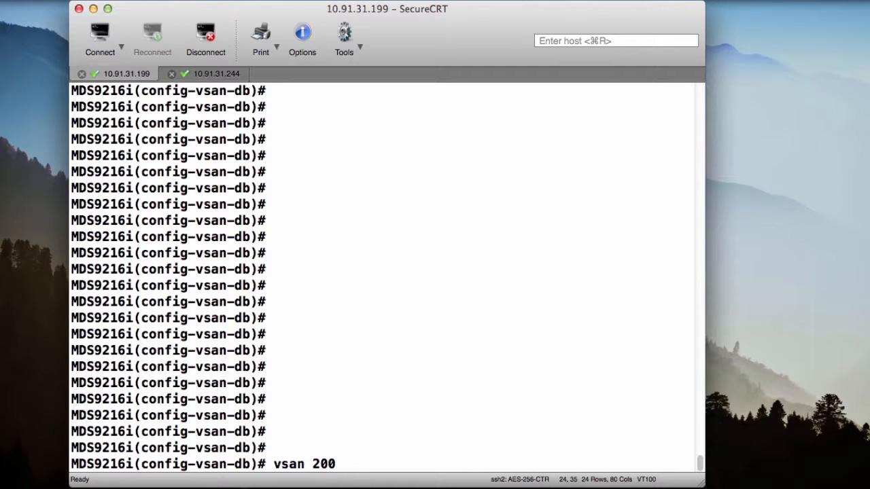
{"action": "type", "text": "name CCNA"}
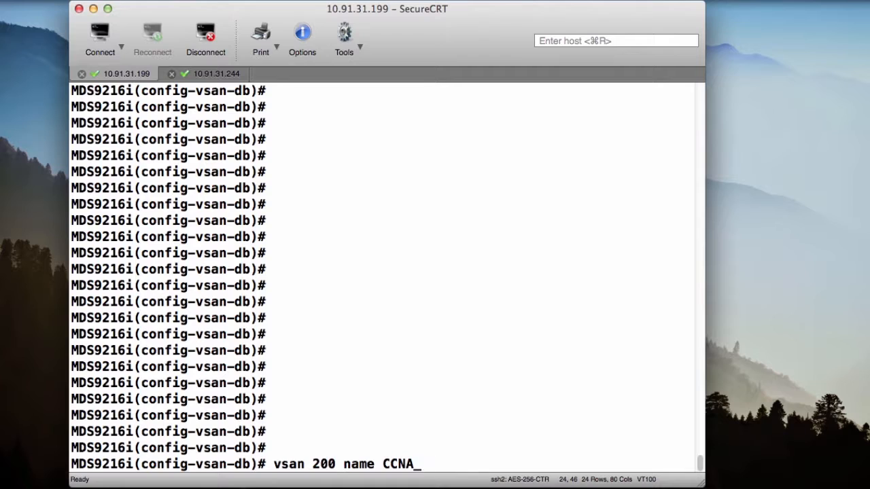
{"action": "type", "text": "_B"}
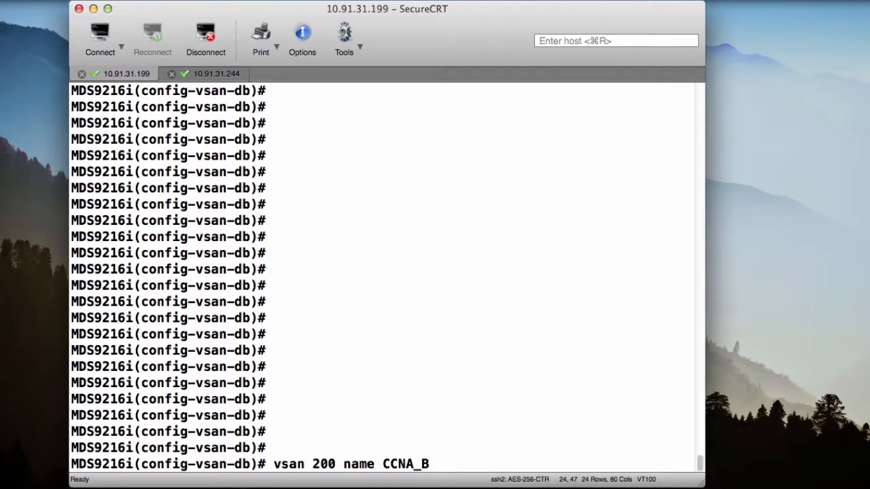
{"action": "key", "text": "Return"}
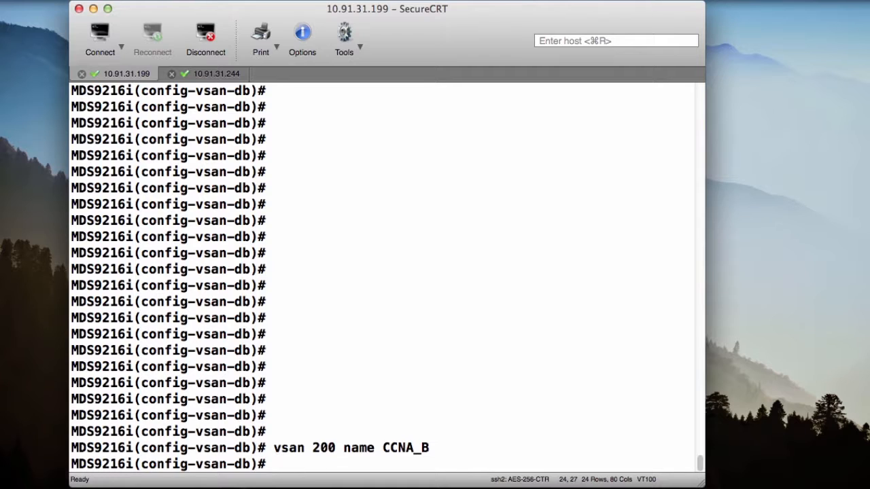
Run 'vsan 200 interface fc1/2', then stage an 'exit' command.
{"action": "type", "text": "vsa"}
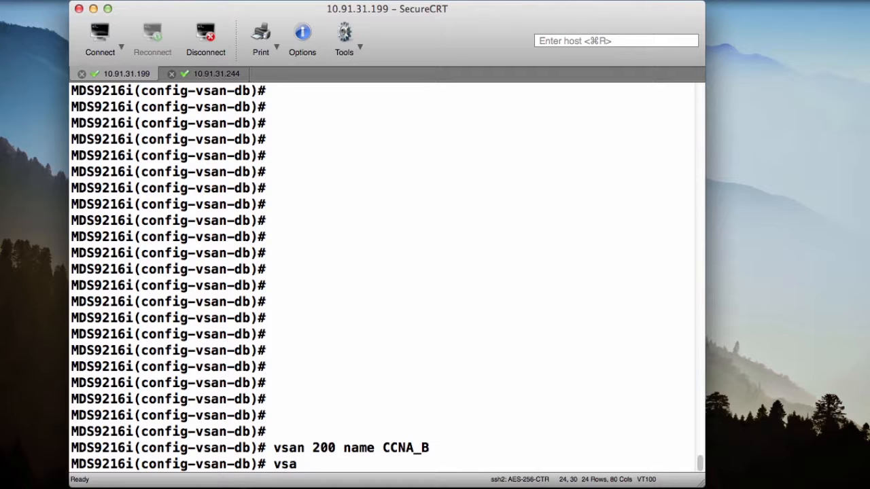
{"action": "type", "text": "n 200"}
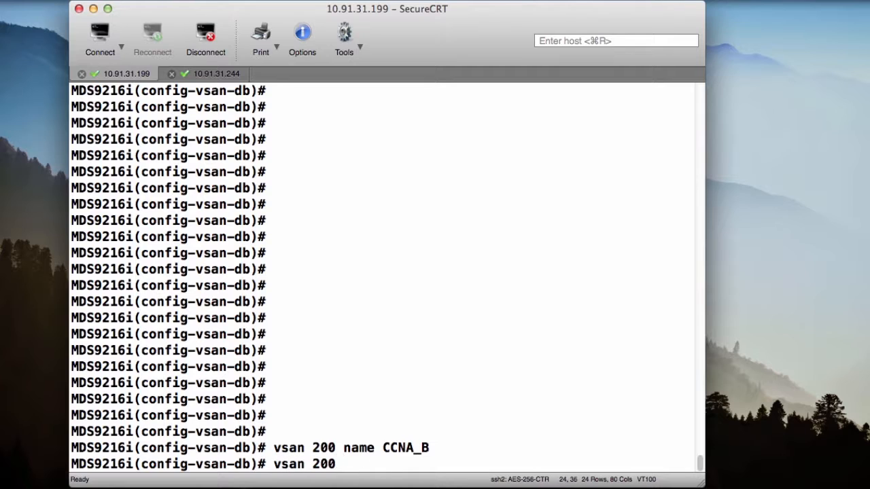
{"action": "type", "text": "interfac"}
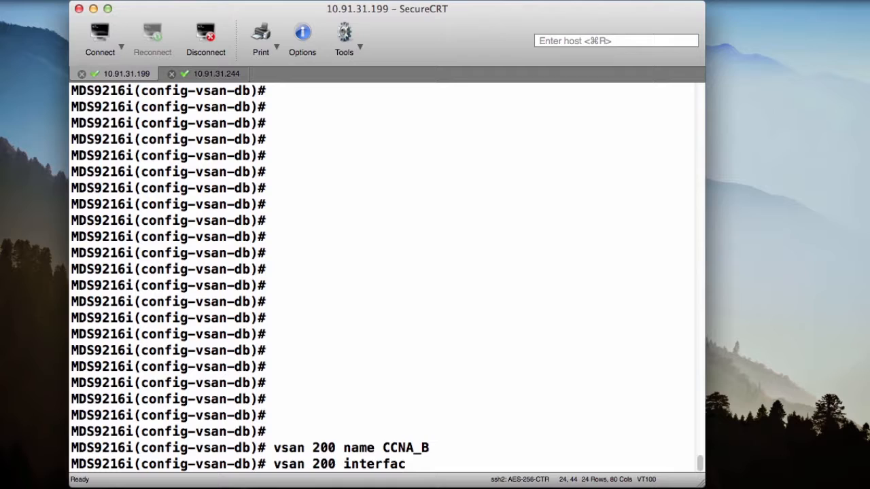
{"action": "type", "text": "e f"}
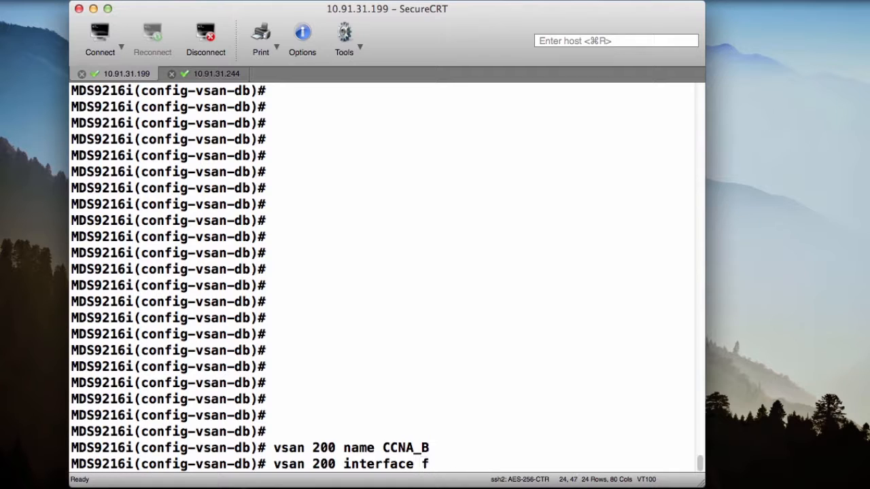
{"action": "type", "text": "c1/2"}
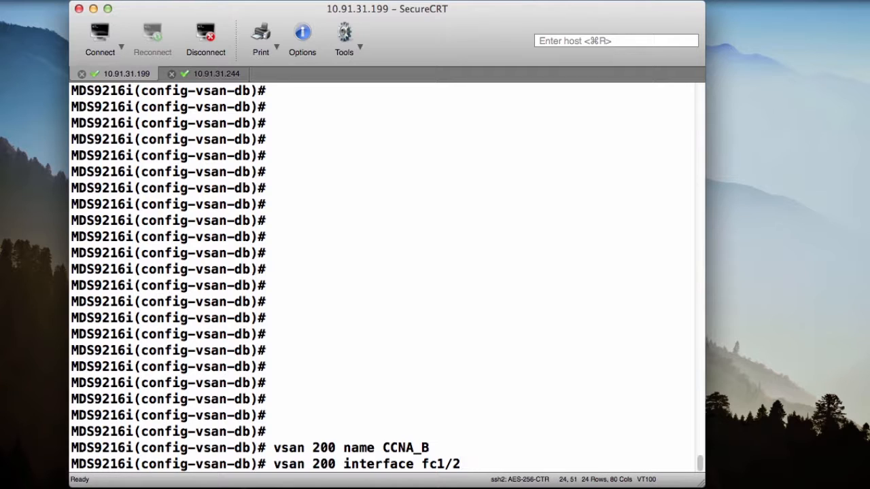
{"action": "key", "text": "Return"}
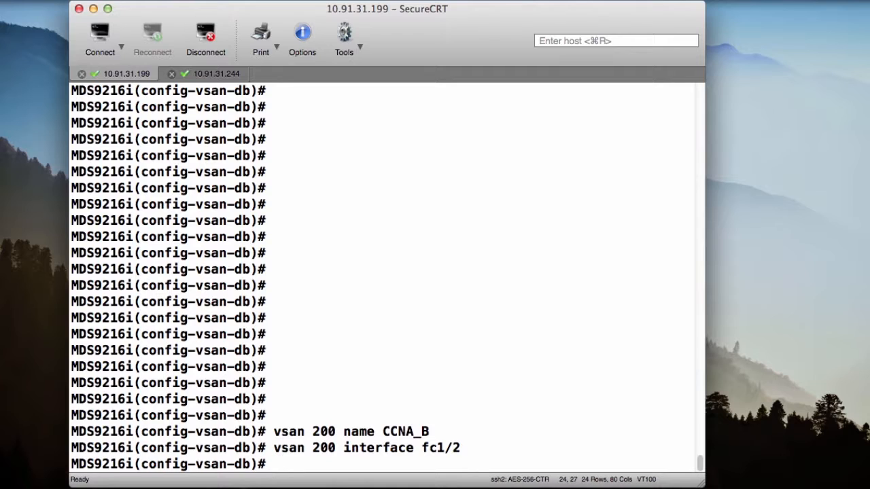
{"action": "type", "text": "exit"}
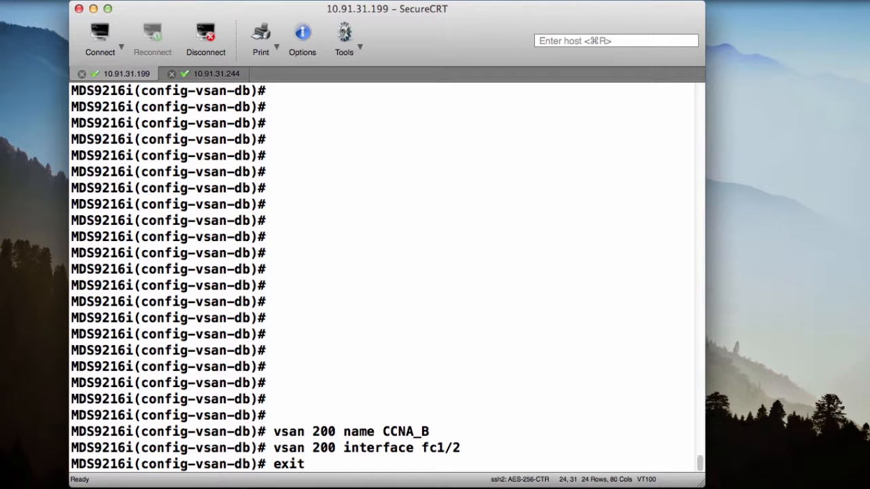
Submit 'exit' to return to the (config)# prompt.
{"action": "key", "text": "Return"}
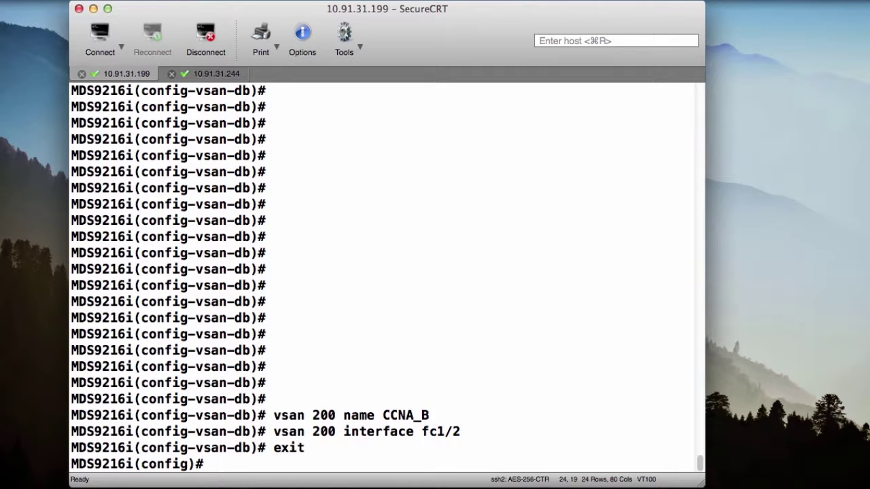
Run 'sh vsan membership' and page through to see fc1/1 and fc1/2 assignments.
{"action": "type", "text": "s"}
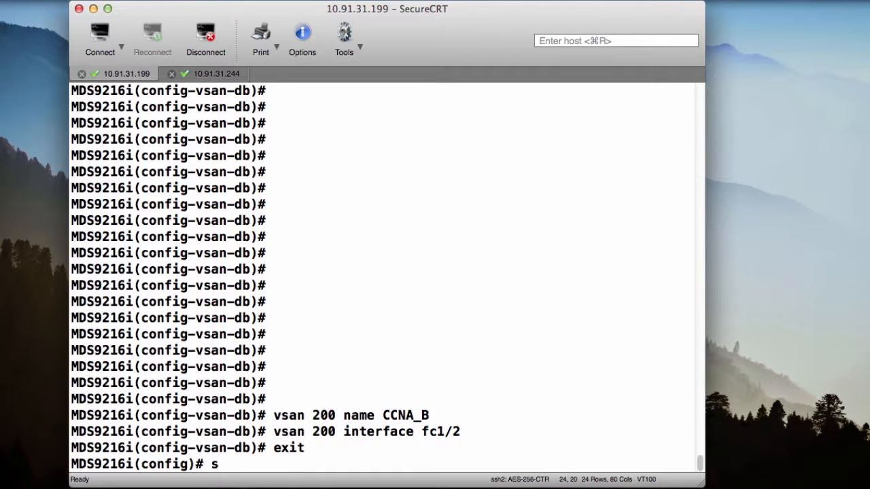
{"action": "type", "text": "h vsan"}
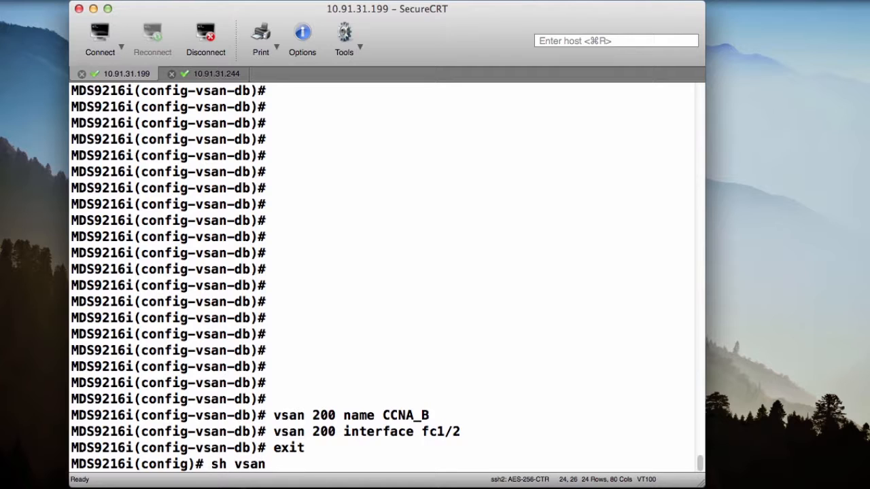
{"action": "type", "text": "membership"}
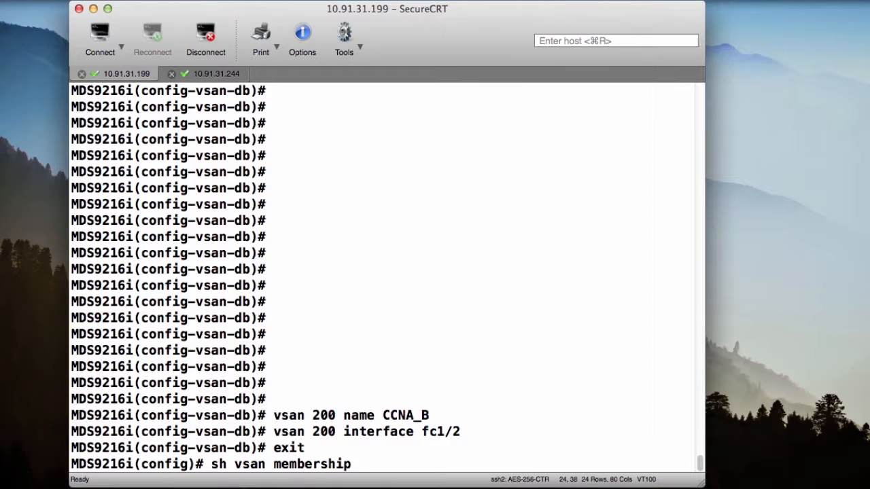
{"action": "key", "text": "Return"}
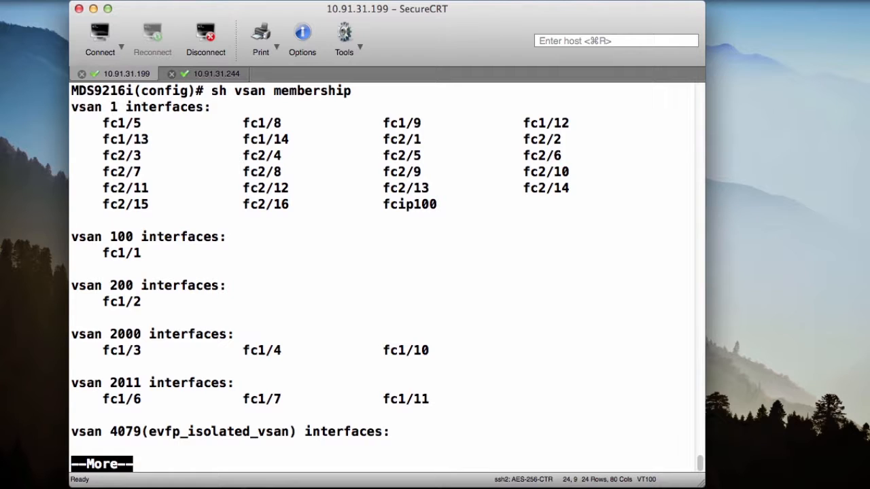
{"action": "key", "text": "space"}
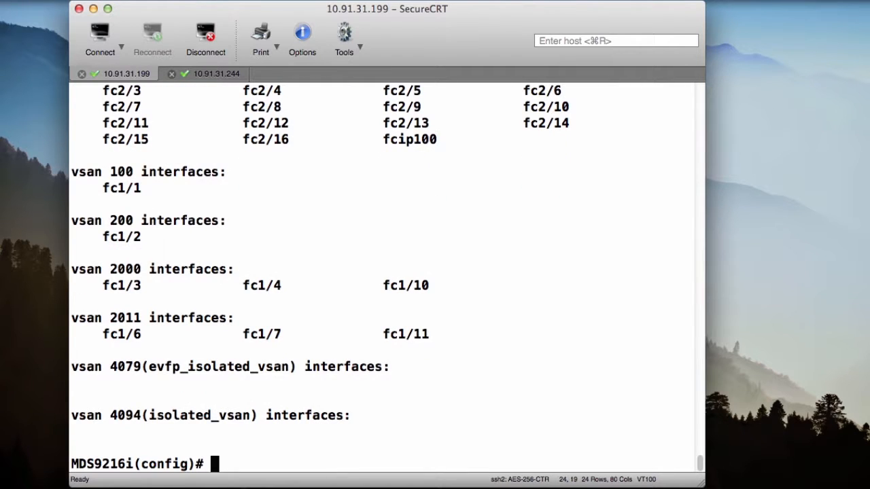
Run 'sh vsan 100' showing CCNA_A active, and begin the next show command.
{"action": "type", "text": "sh vsan"}
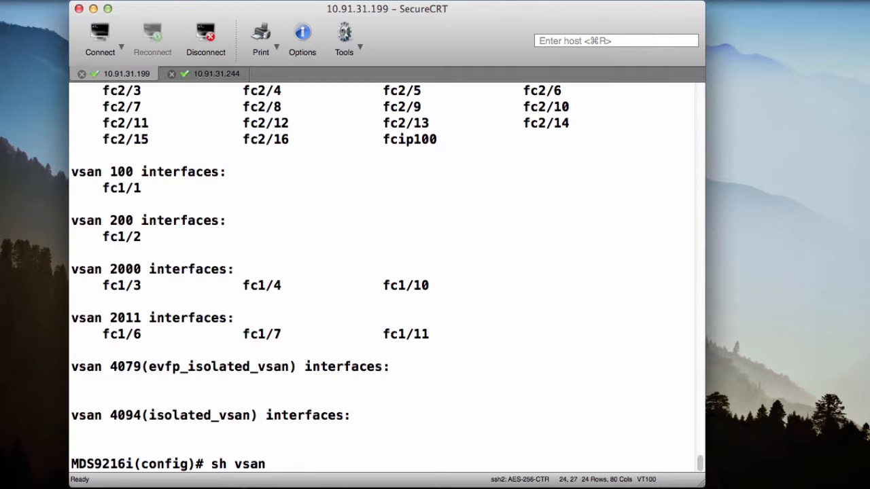
{"action": "type", "text": "100"}
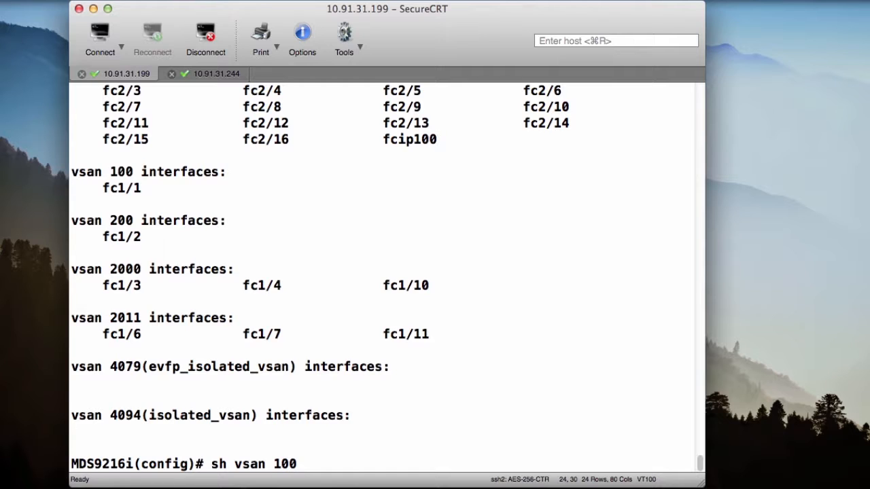
{"action": "key", "text": "Return"}
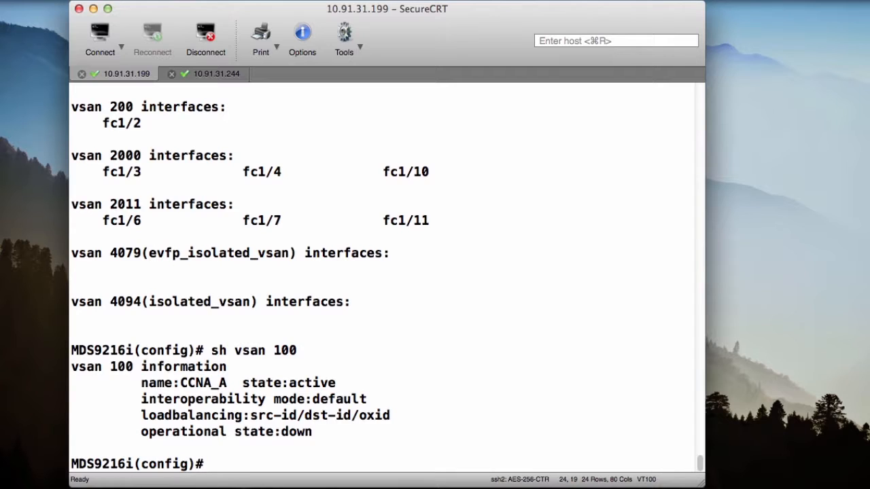
{"action": "type", "text": "sh vsan 200"}
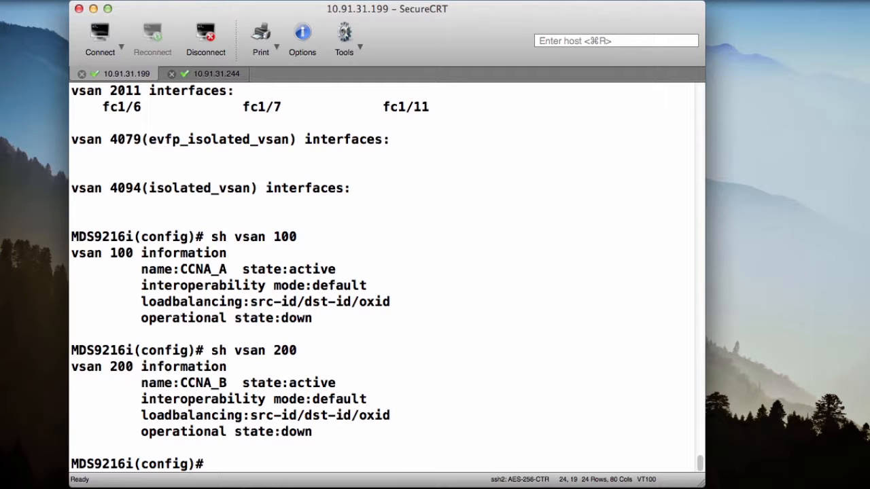
{"action": "type", "text": "s"}
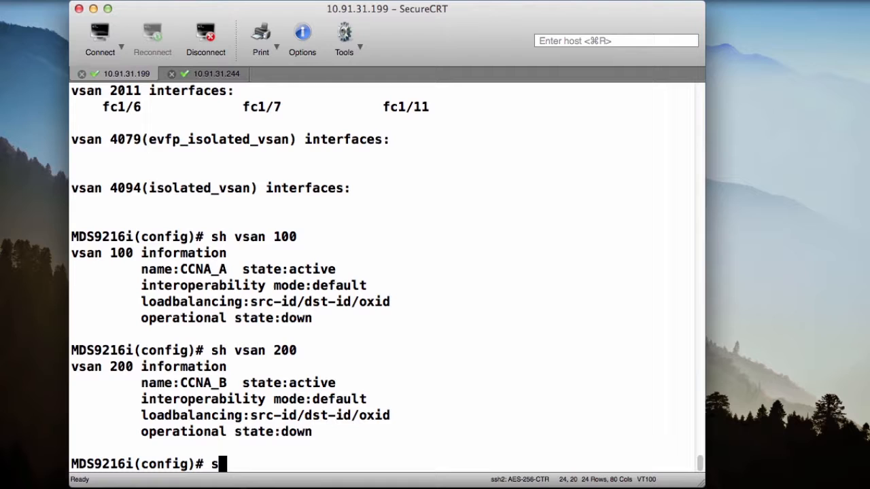
Run 'sh run' and highlight the VSAN 100/200 name and fc1/1, fc1/2 interface lines.
{"action": "type", "text": "h running-config"}
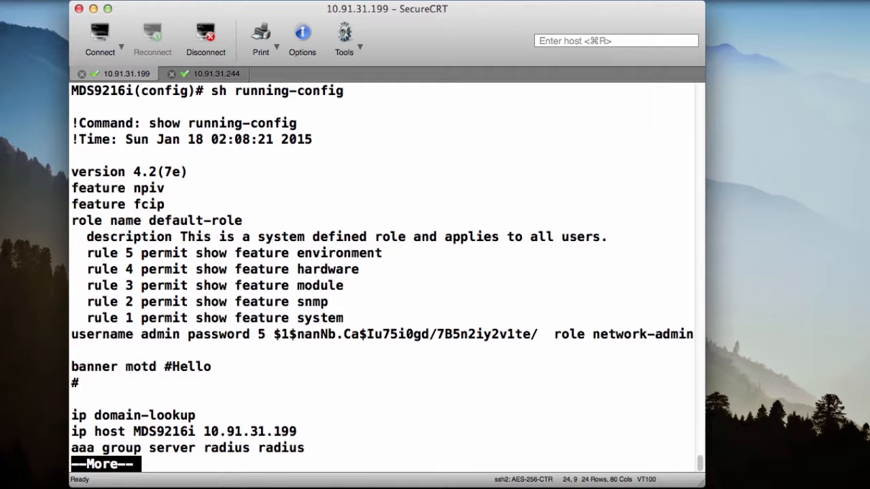
{"action": "key", "text": "space"}
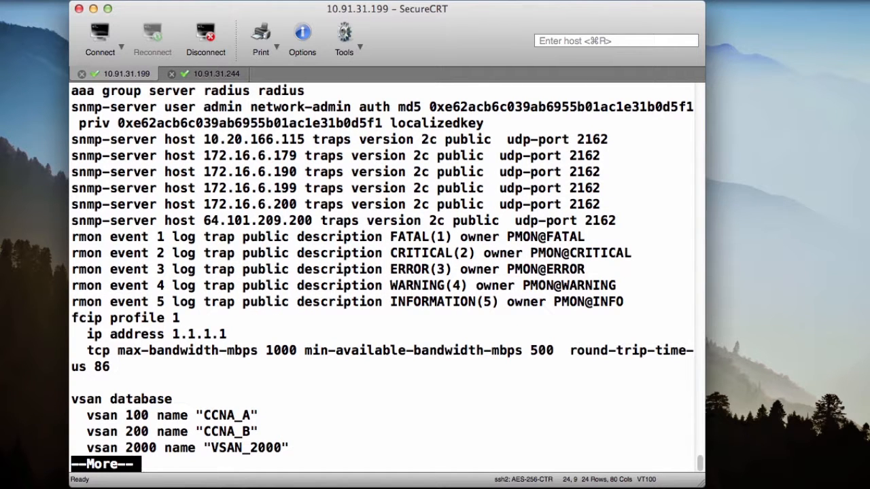
{"action": "left_click_drag", "start_coordinate": [87, 416], "coordinate": [279, 433]}
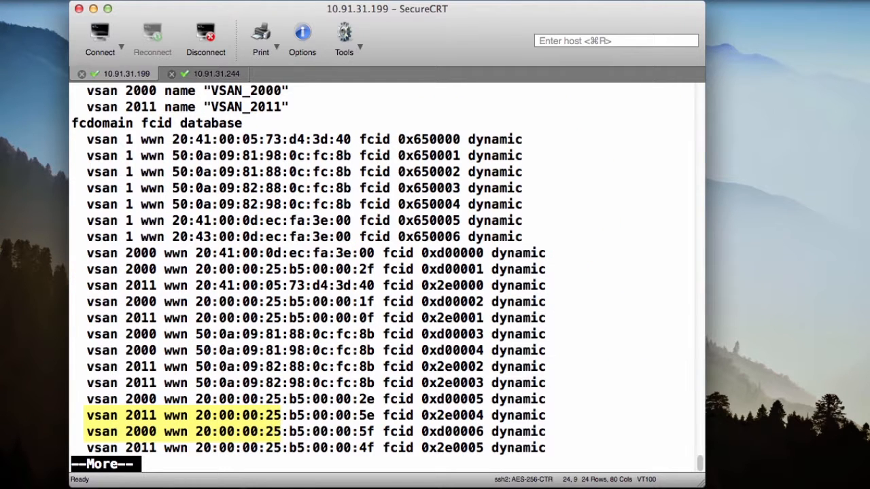
{"action": "key", "text": "space"}
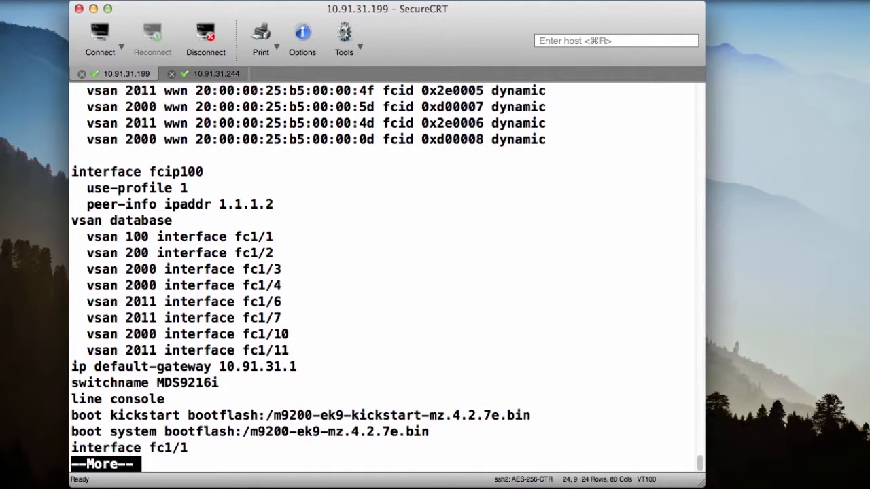
{"action": "left_click_drag", "start_coordinate": [87, 236], "coordinate": [275, 253]}
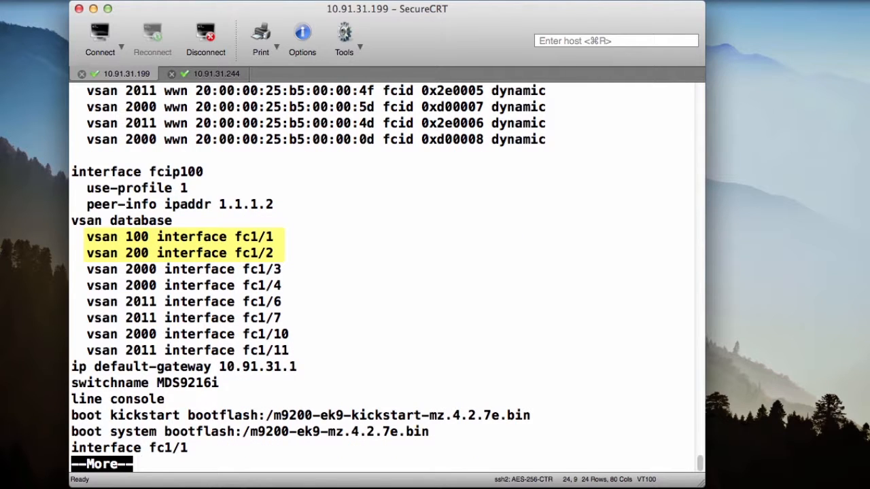